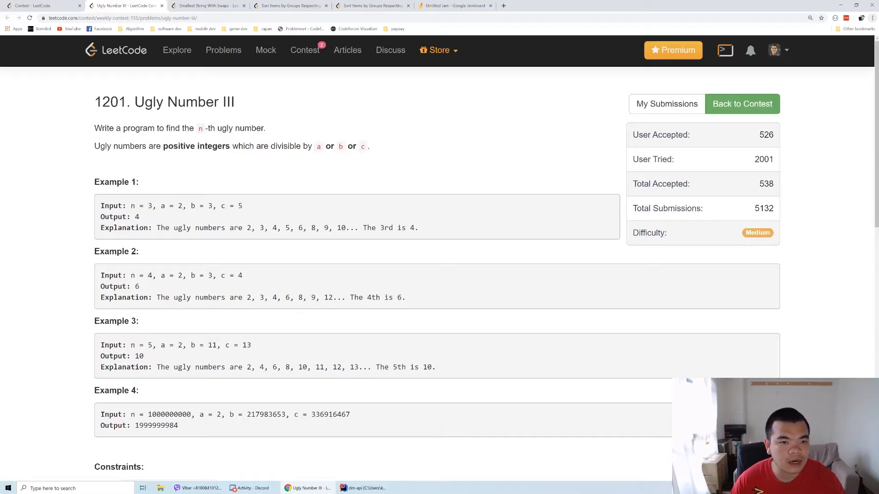
mouse_move(272, 154)
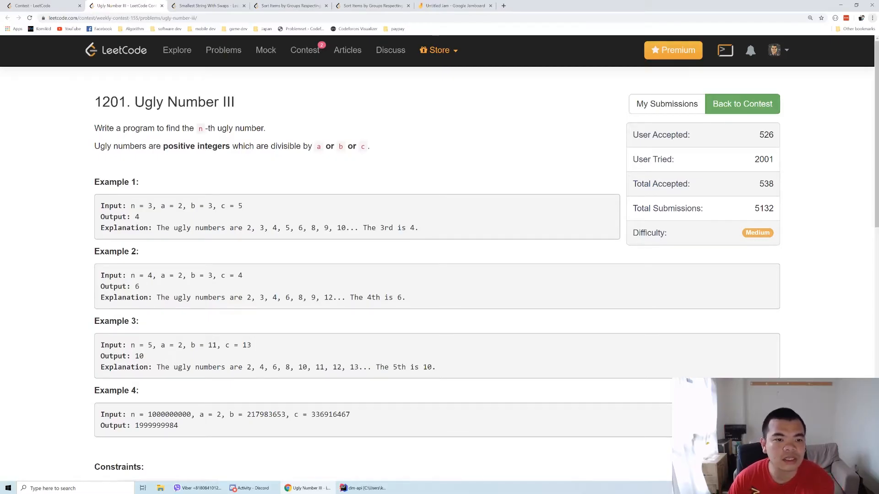
mouse_move(220, 218)
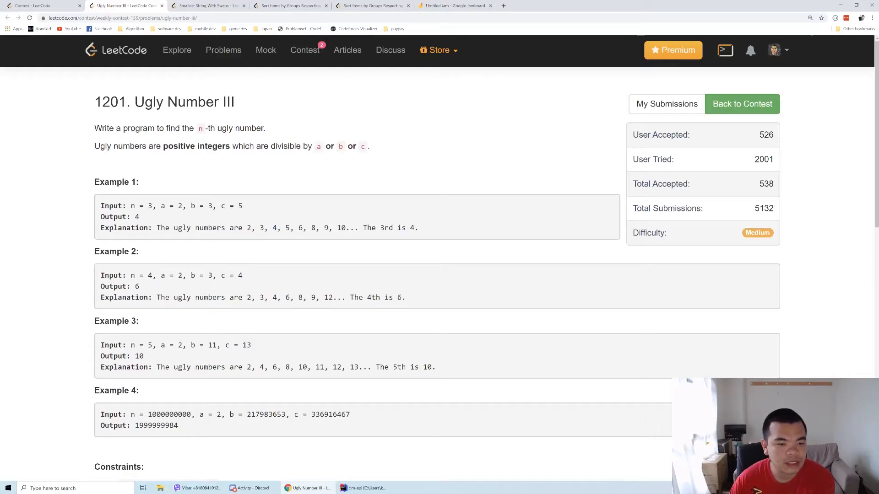
Step: Highlight the 6 in Example 2's list, then bring up the Jamboard Venn diagram with the laser pointer active
double_click(260, 297)
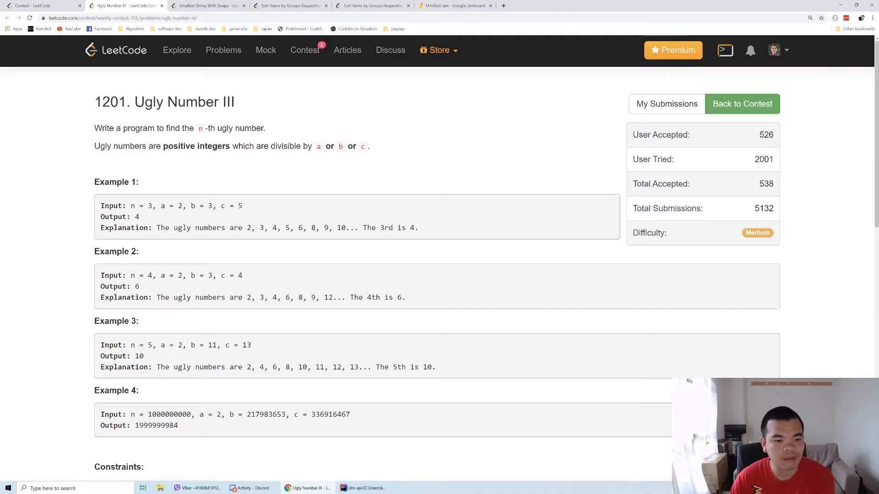
mouse_move(296, 309)
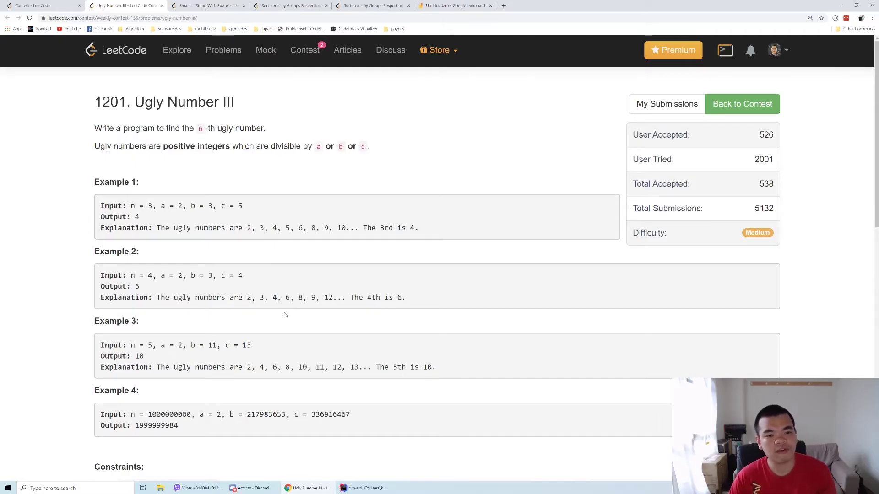
double_click(285, 297)
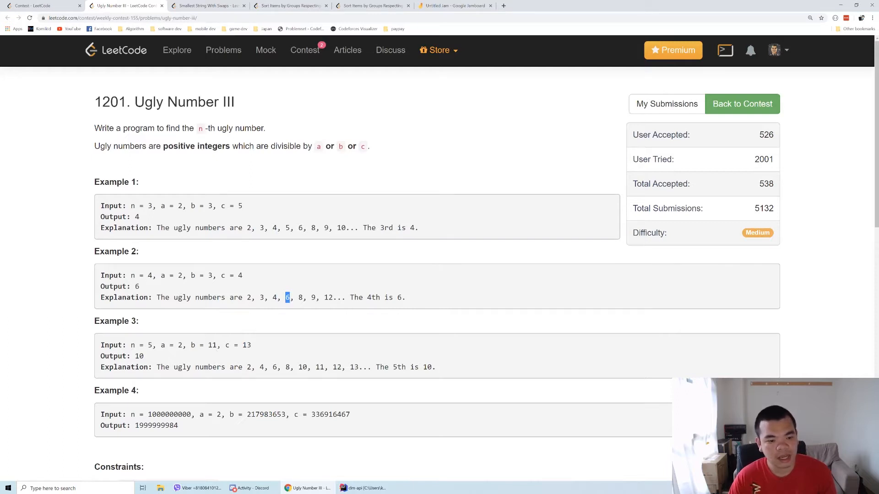
mouse_move(232, 406)
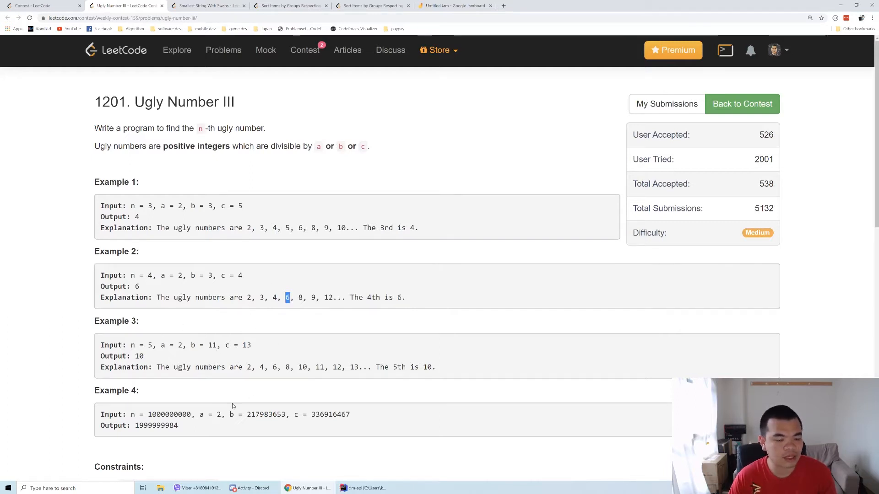
mouse_move(239, 401)
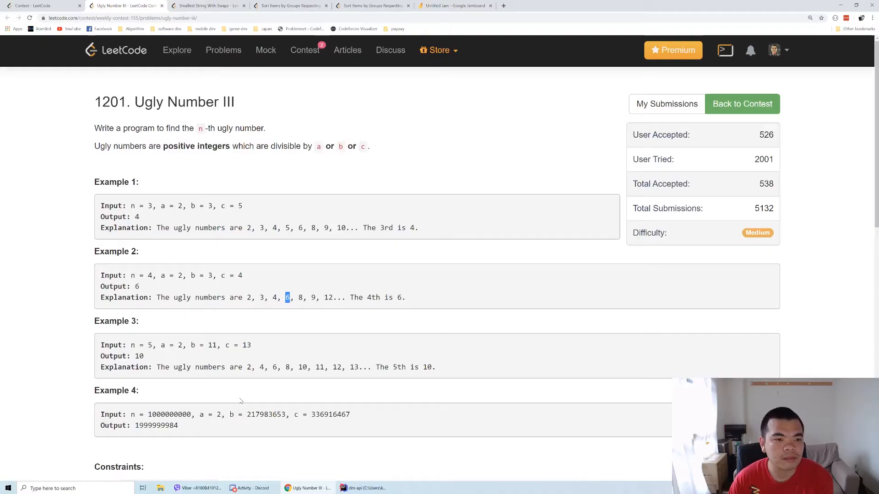
mouse_move(250, 380)
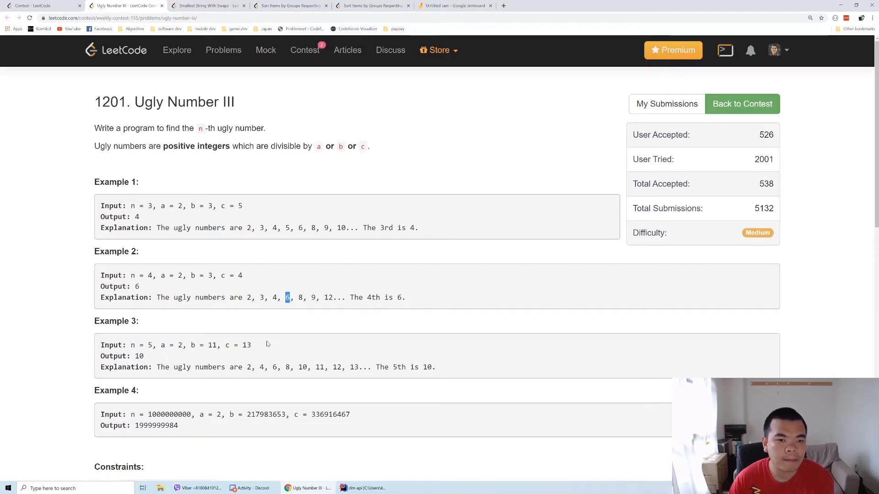
mouse_move(309, 284)
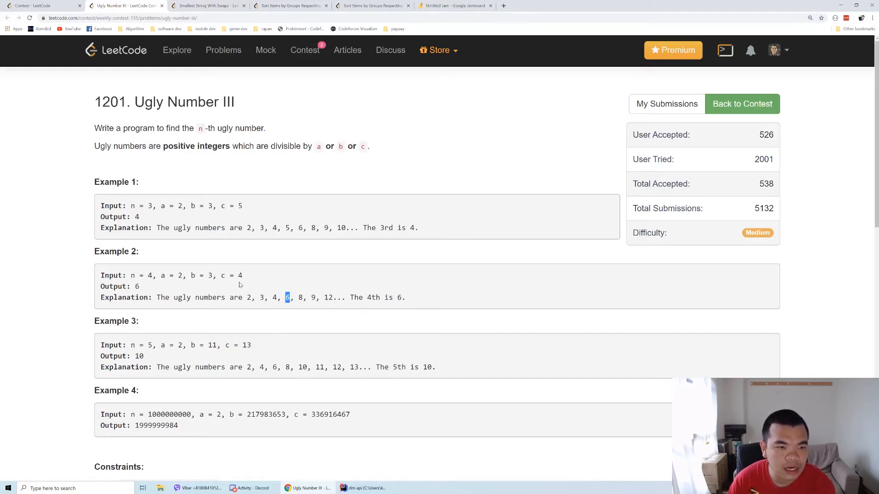
mouse_move(343, 151)
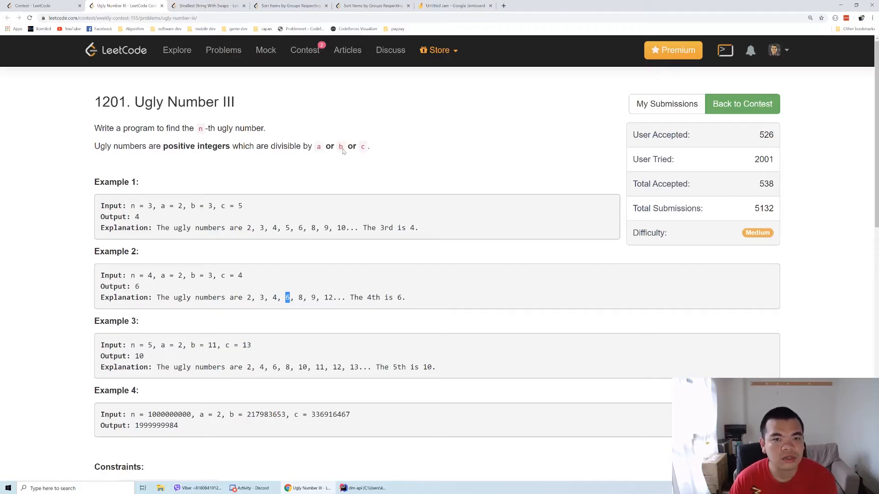
left_click(454, 6)
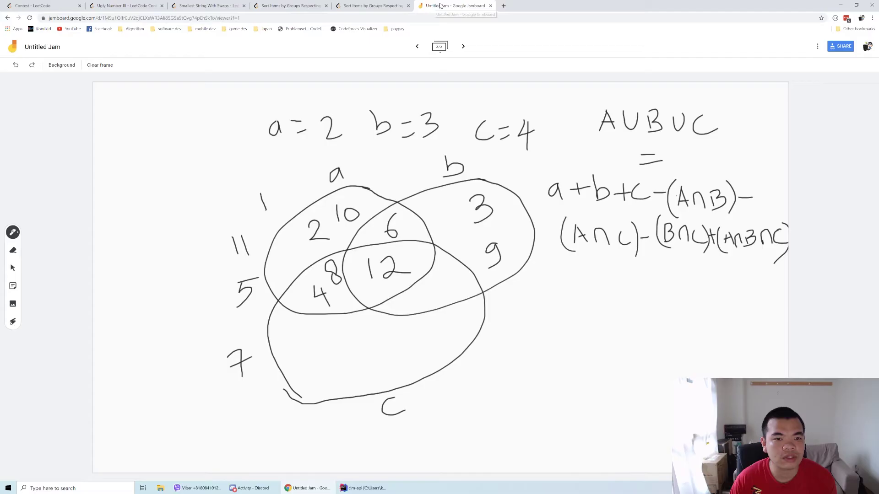
mouse_move(21, 318)
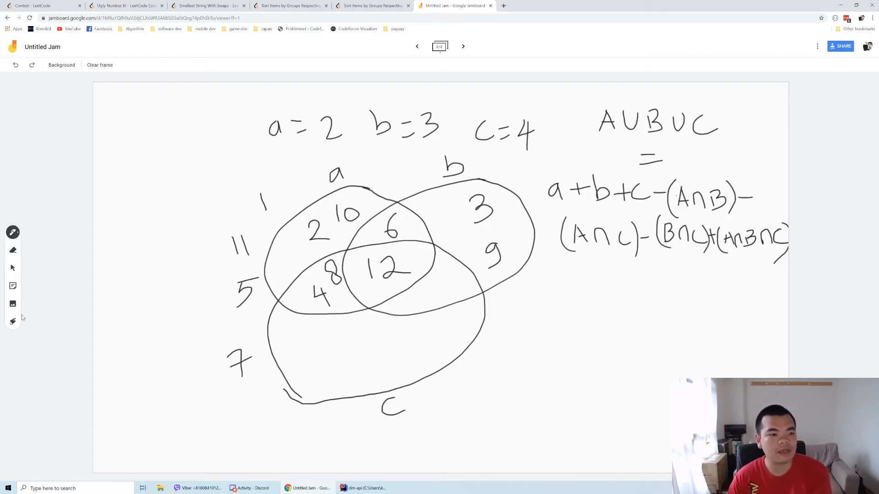
left_click(12, 322)
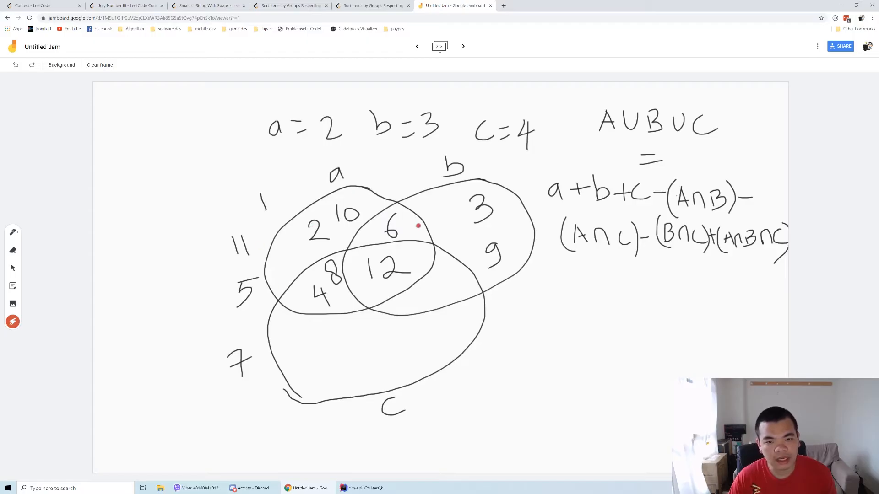
mouse_move(466, 274)
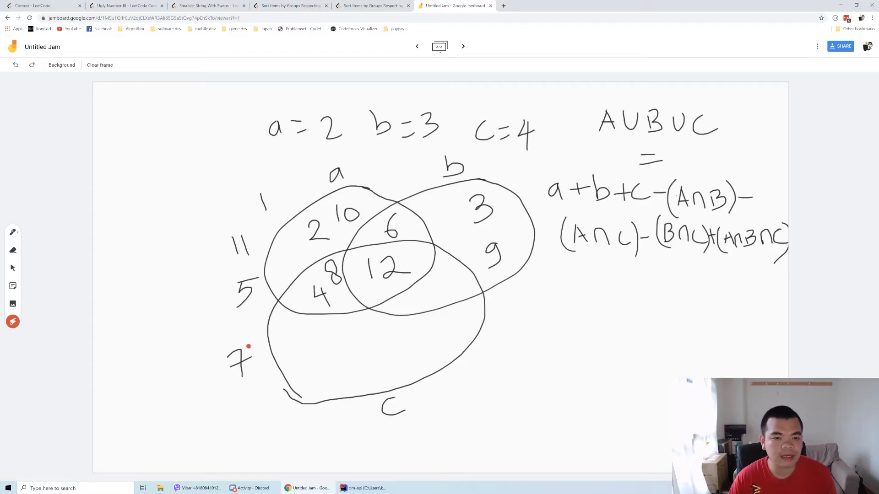
mouse_move(256, 324)
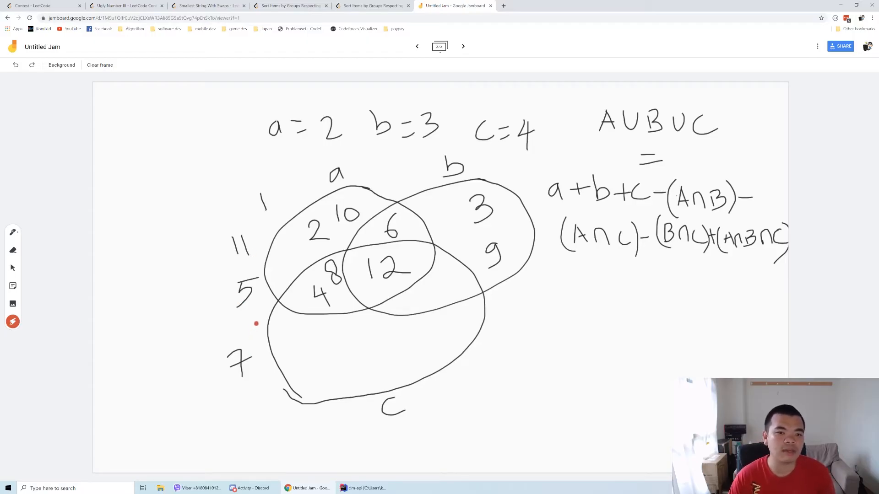
mouse_move(376, 291)
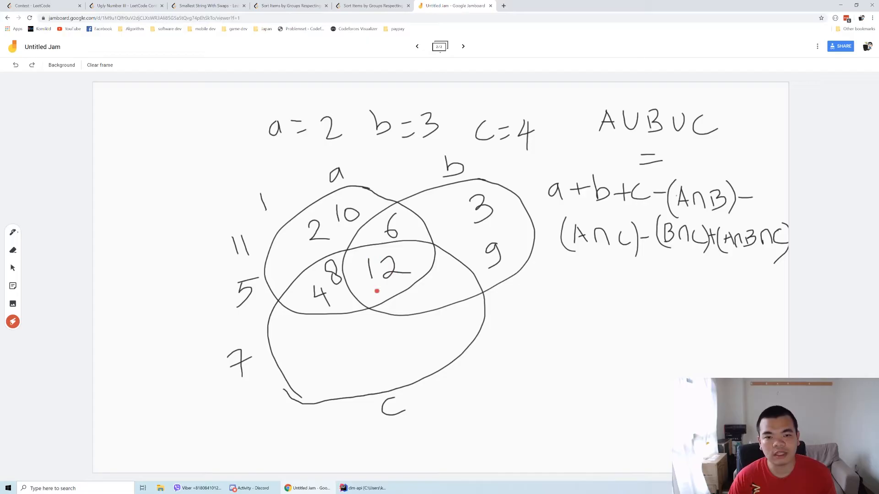
mouse_move(440, 267)
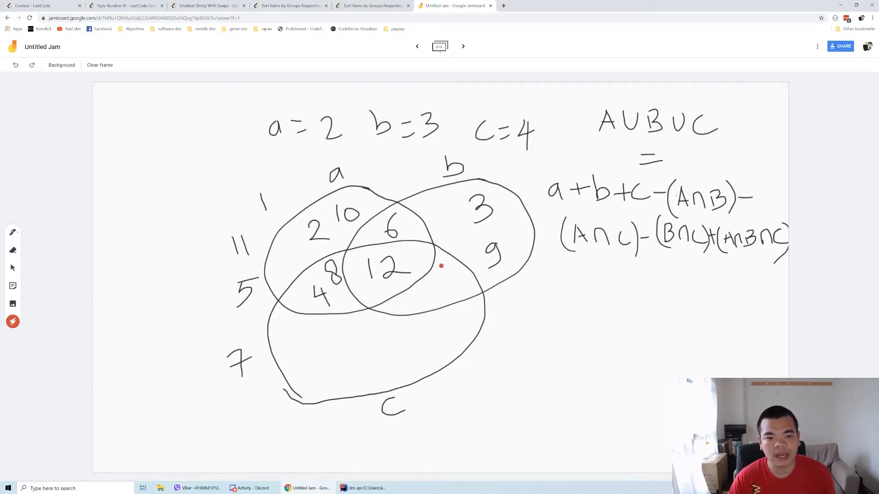
mouse_move(343, 226)
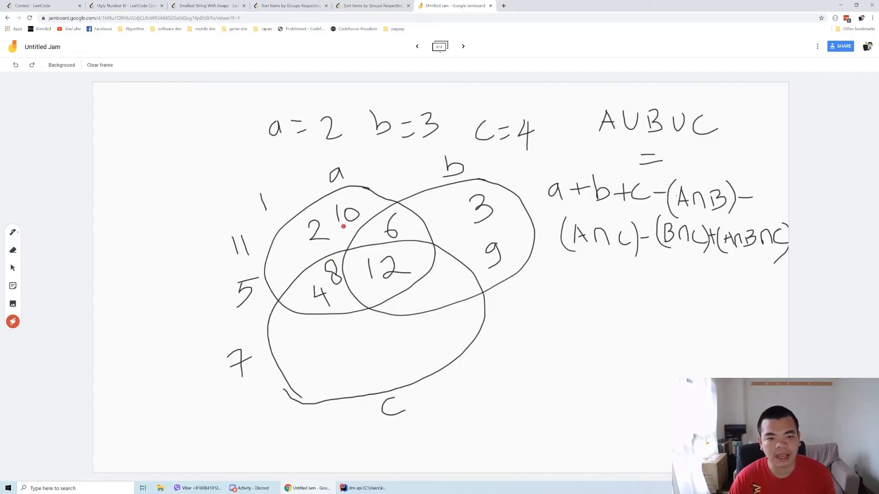
mouse_move(495, 246)
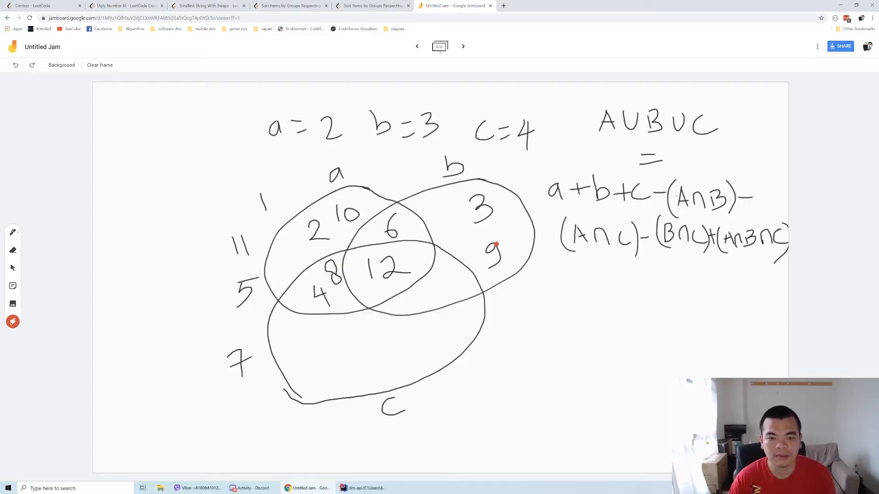
mouse_move(309, 231)
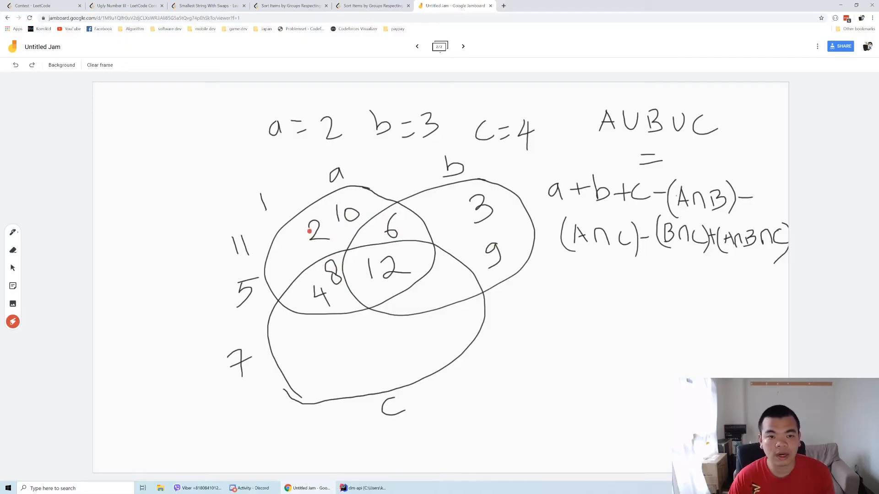
mouse_move(482, 188)
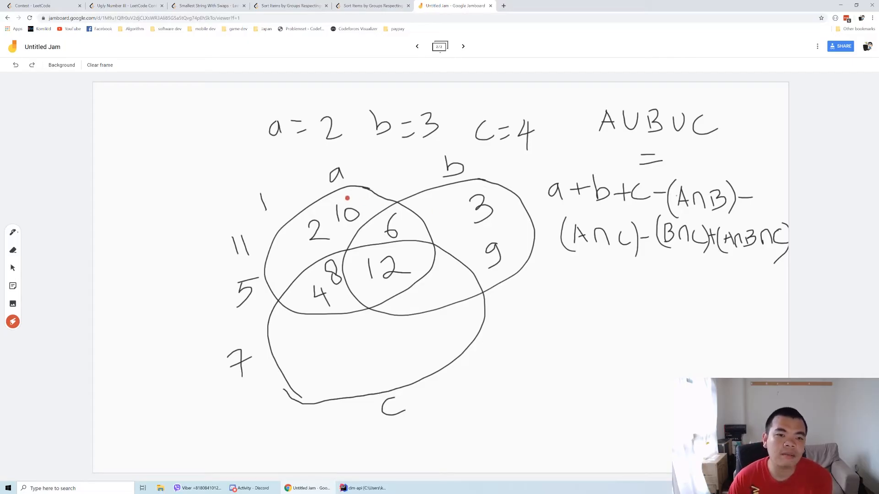
mouse_move(351, 204)
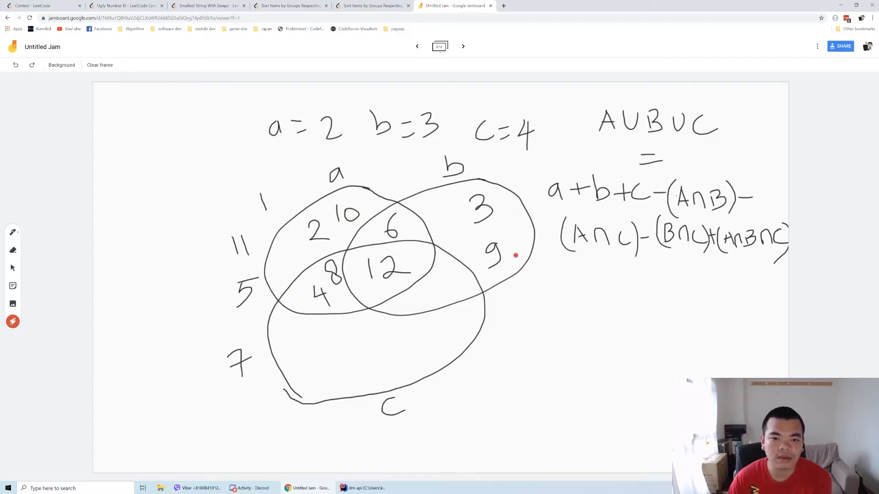
mouse_move(675, 142)
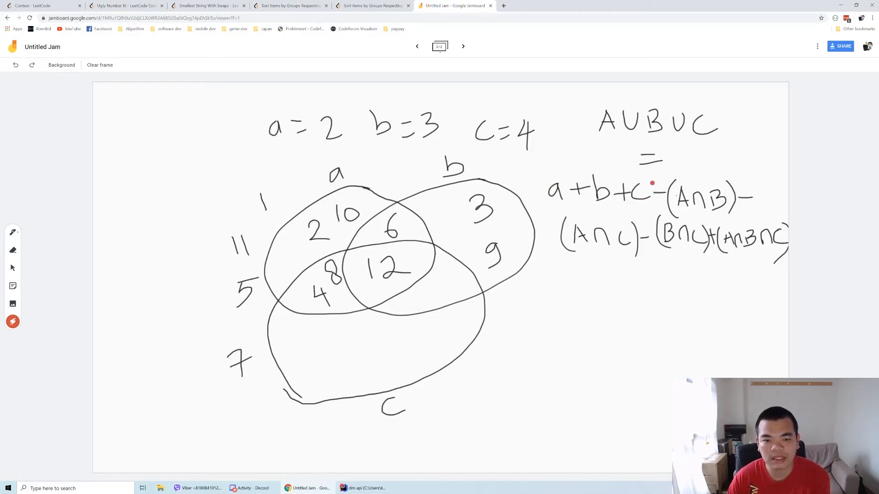
mouse_move(460, 217)
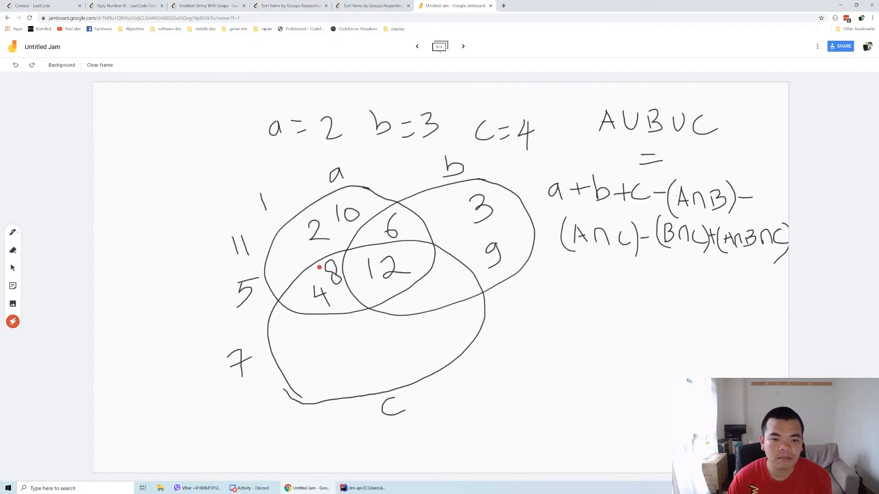
mouse_move(562, 206)
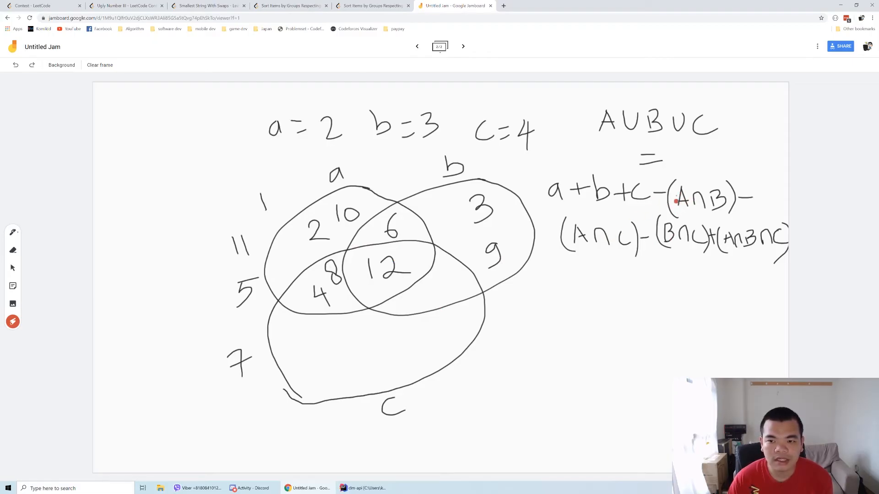
mouse_move(665, 232)
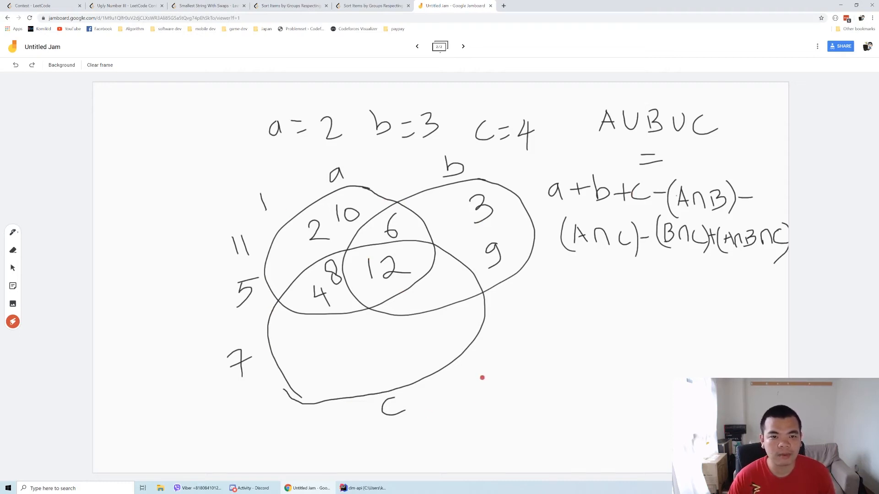
mouse_move(409, 193)
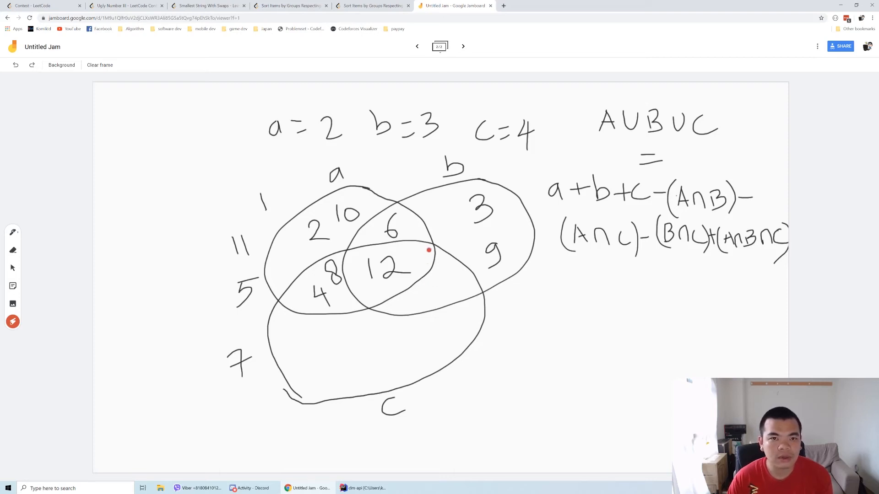
Step: Return to the Ugly Number III - LeetCode problem page
left_click(126, 5)
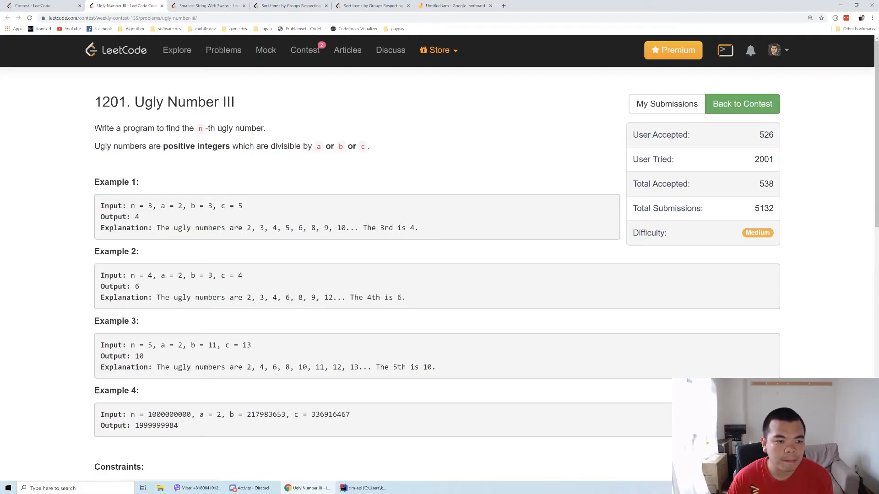
double_click(150, 276)
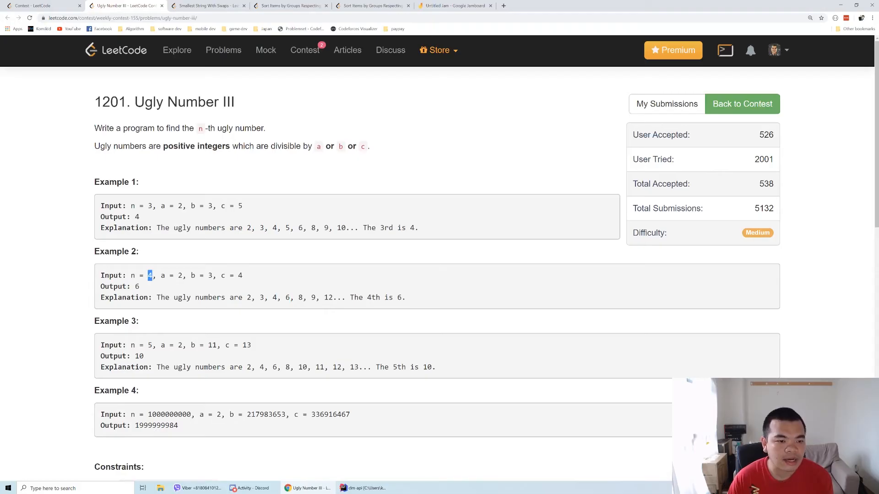
mouse_move(192, 290)
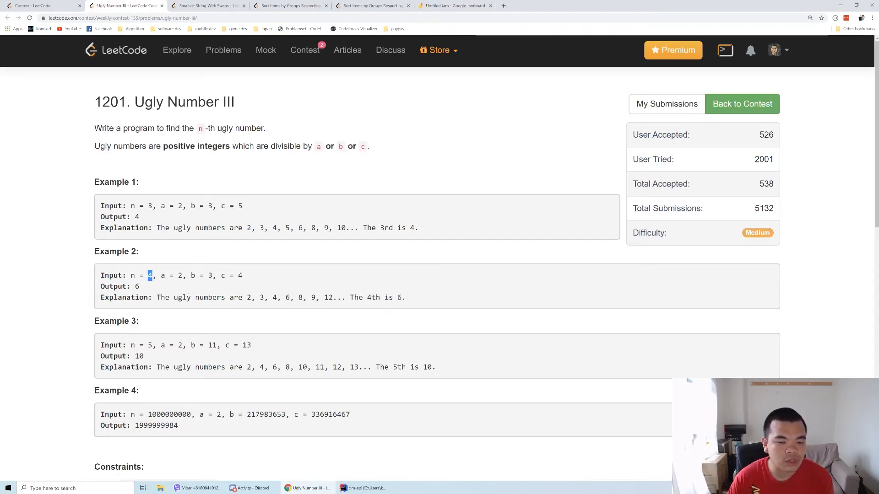
mouse_move(386, 275)
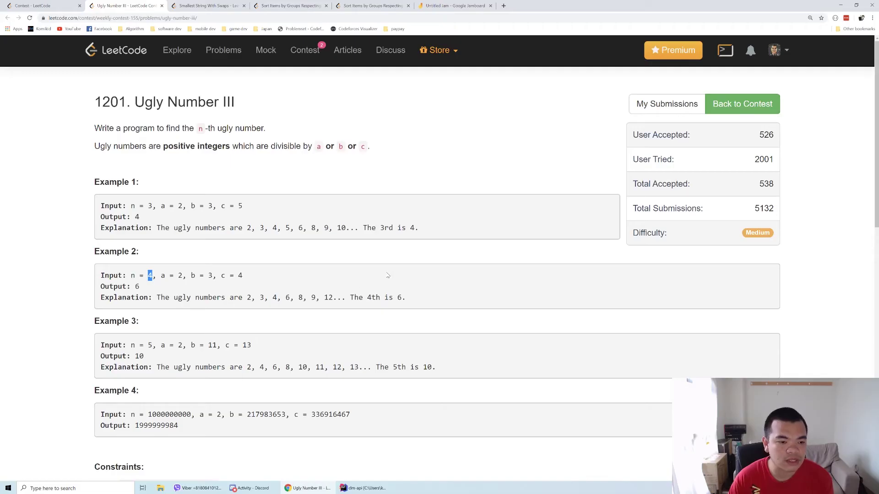
Step: Scroll between the constraints and the Java editor to review the gcd/lcm helpers and binary-search count
scroll("down", 3)
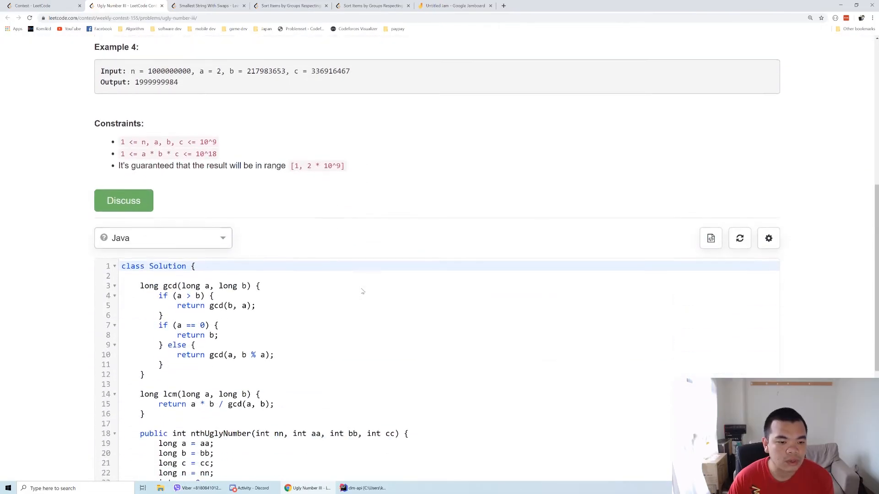
scroll("down", 3)
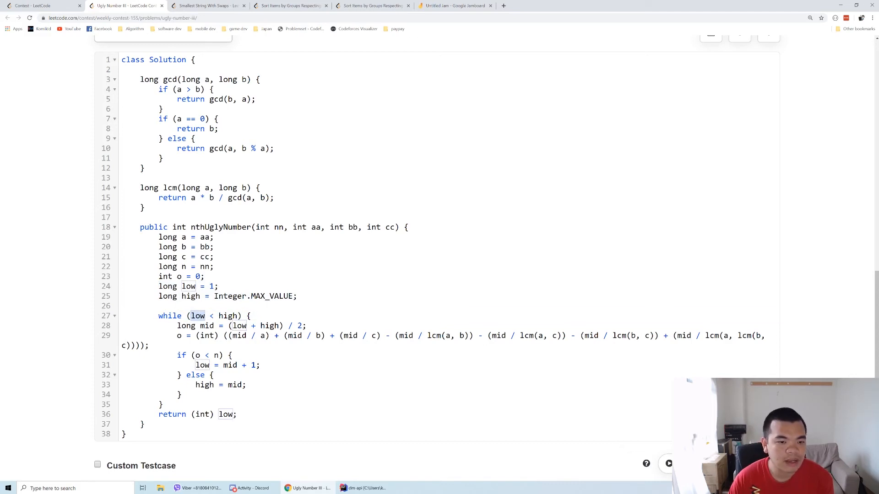
scroll("up", 3)
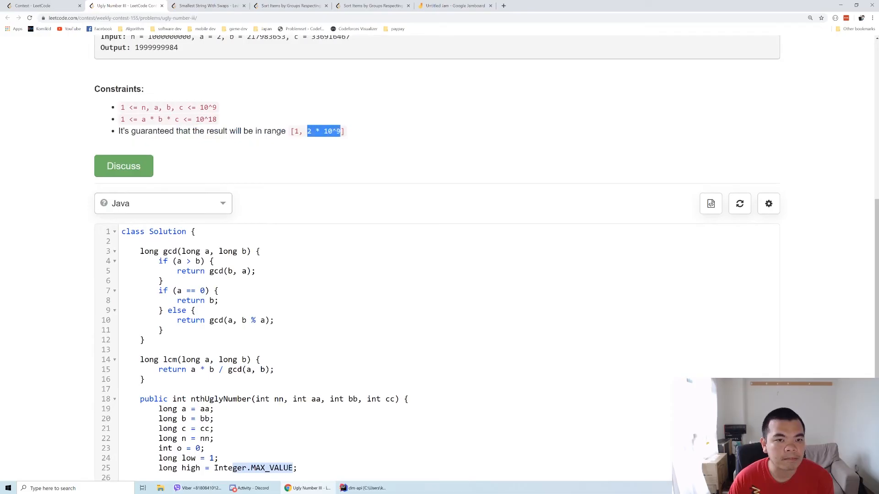
scroll("down", 3)
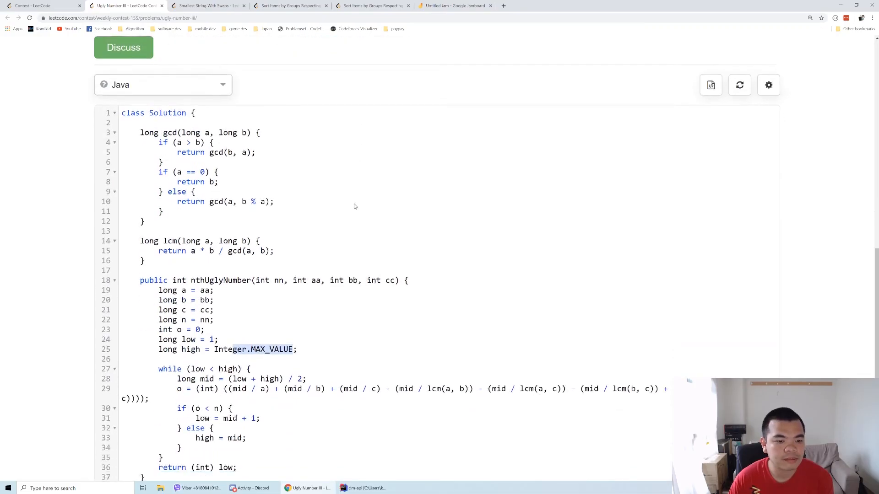
scroll("up", 3)
type("(mid / lcm(a, lcm(b, ")
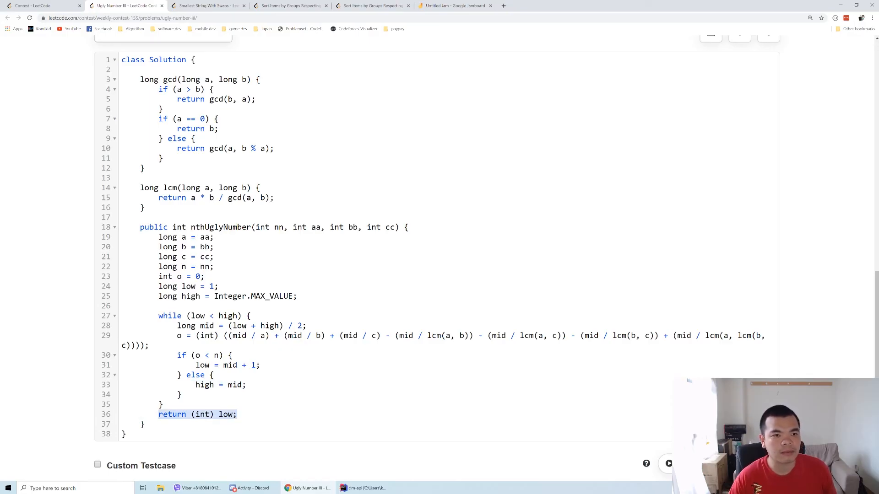
scroll("up", 3)
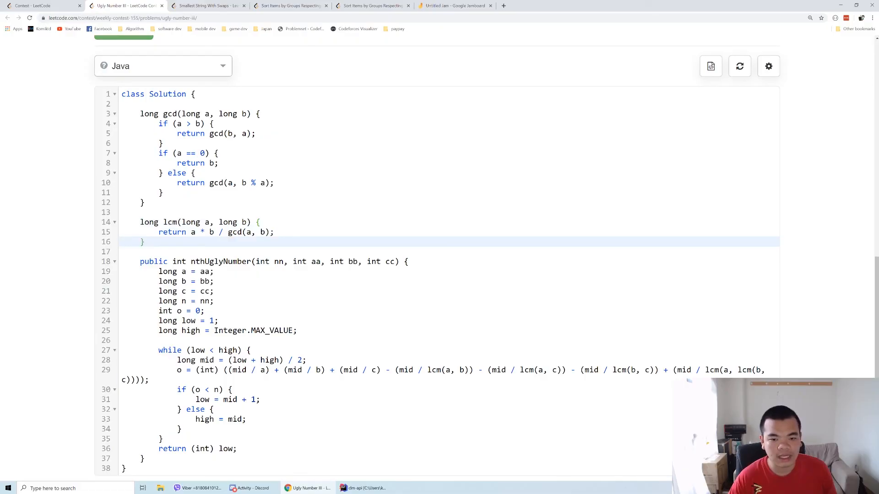
Step: Point out the lcm(a, b) term in the count, then submit the Java solution for judging
double_click(449, 370)
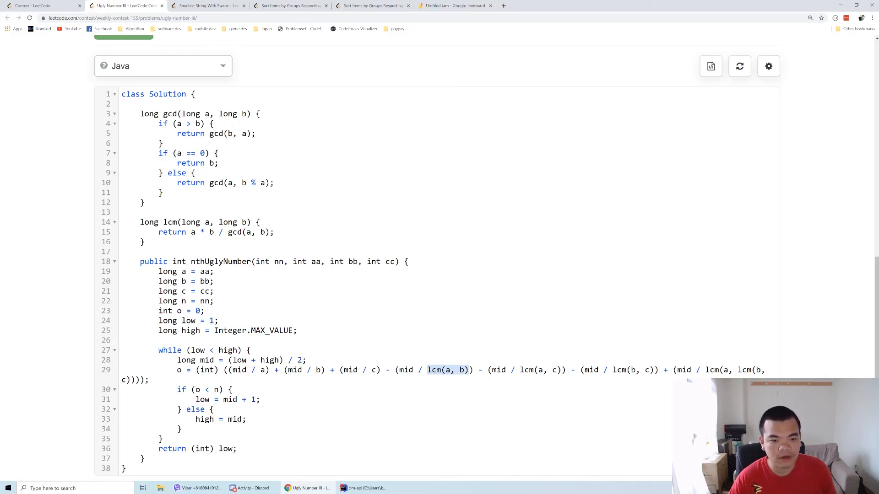
scroll("down", 3)
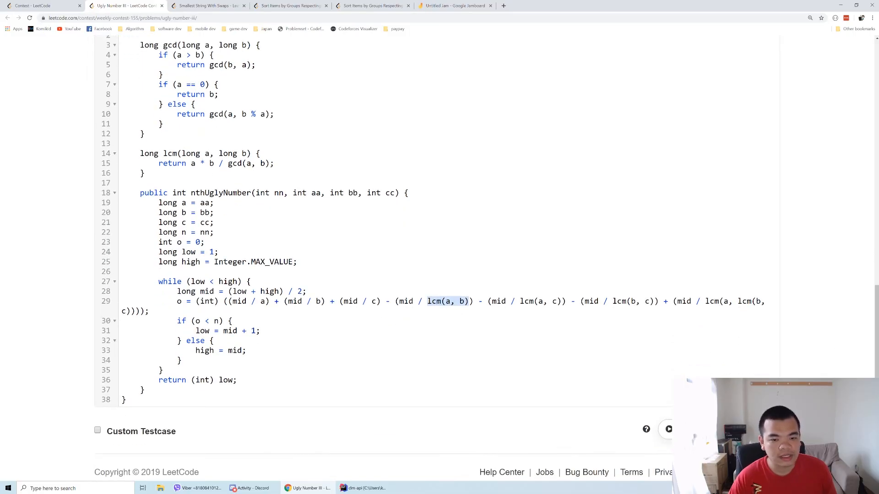
left_click(667, 429)
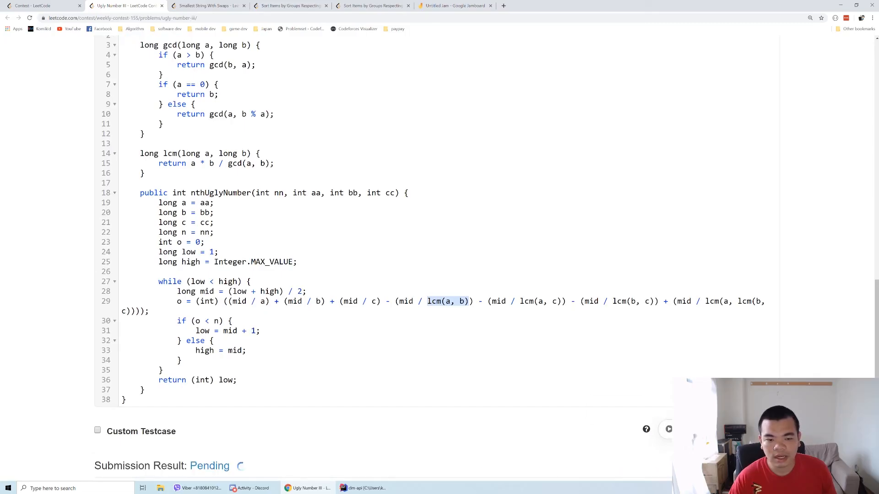